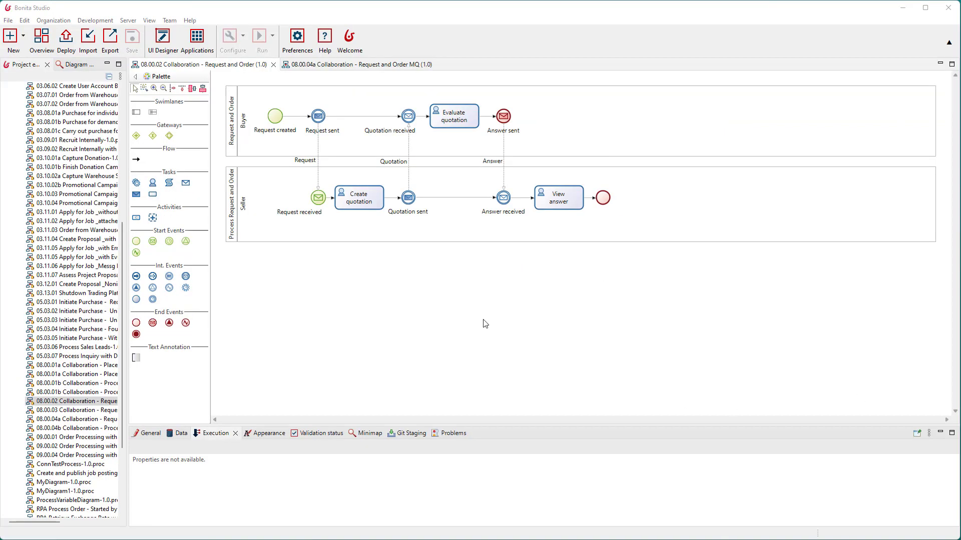
pyautogui.moveTo(463, 302)
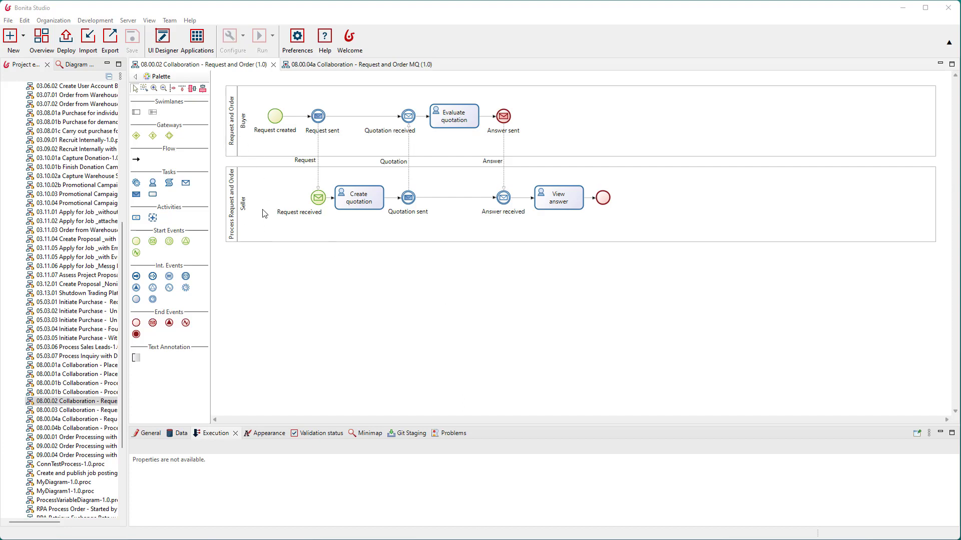
pyautogui.moveTo(250, 209)
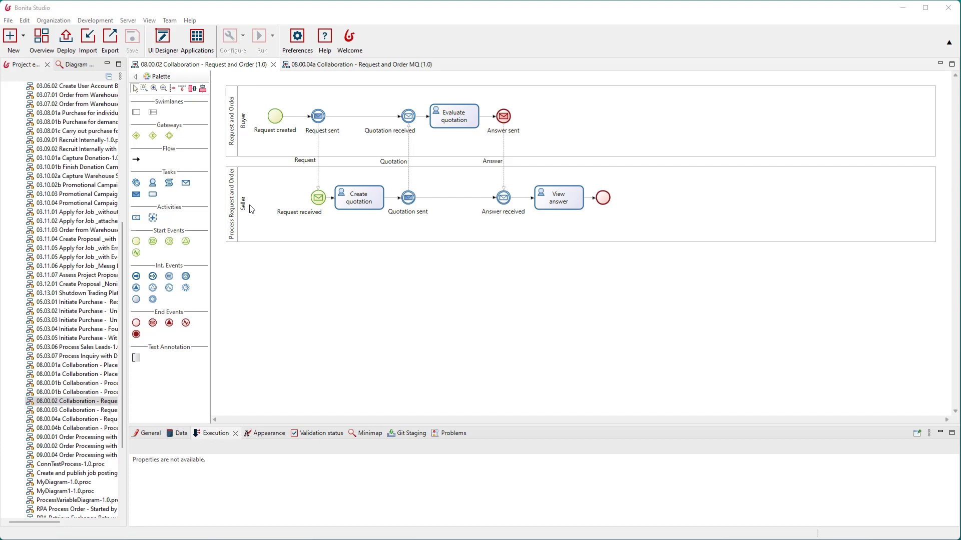
pyautogui.moveTo(259, 200)
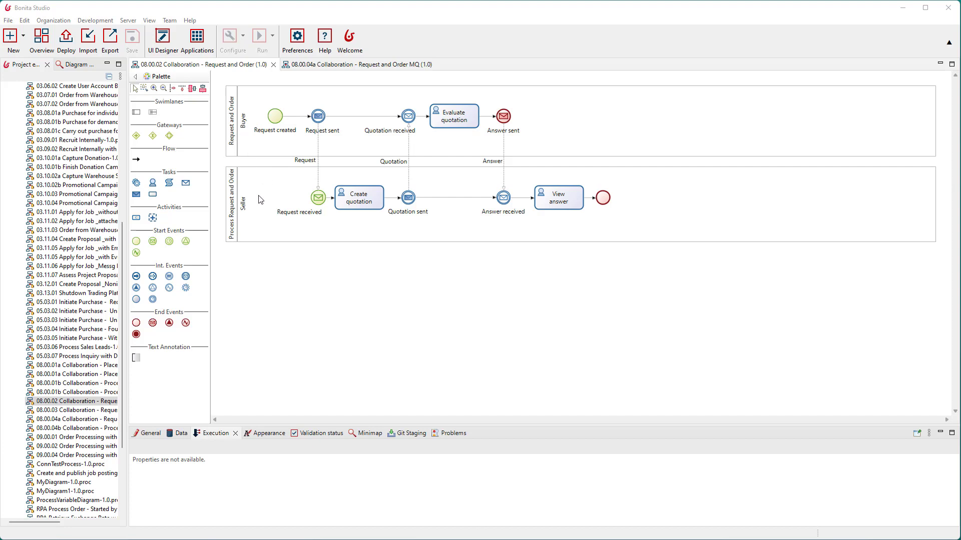
pyautogui.moveTo(408, 164)
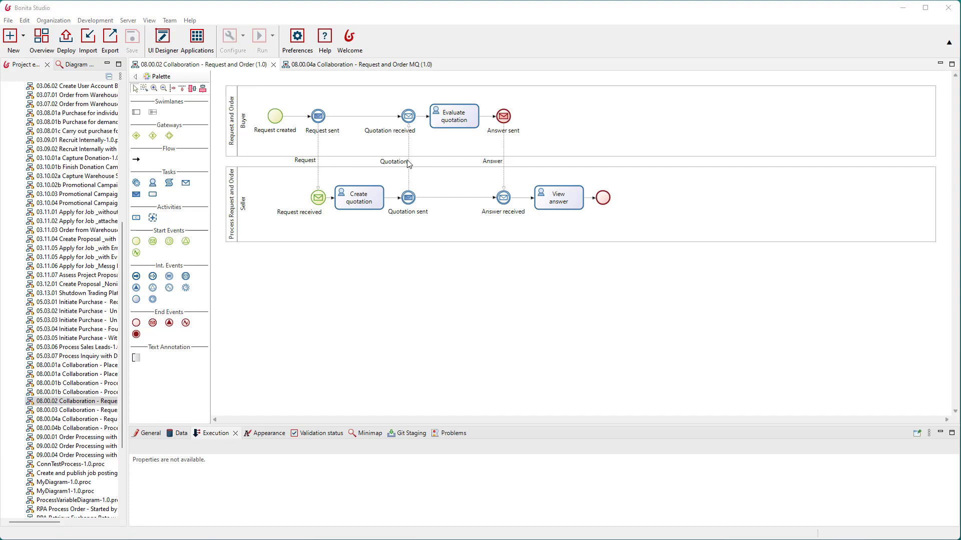
pyautogui.moveTo(528, 164)
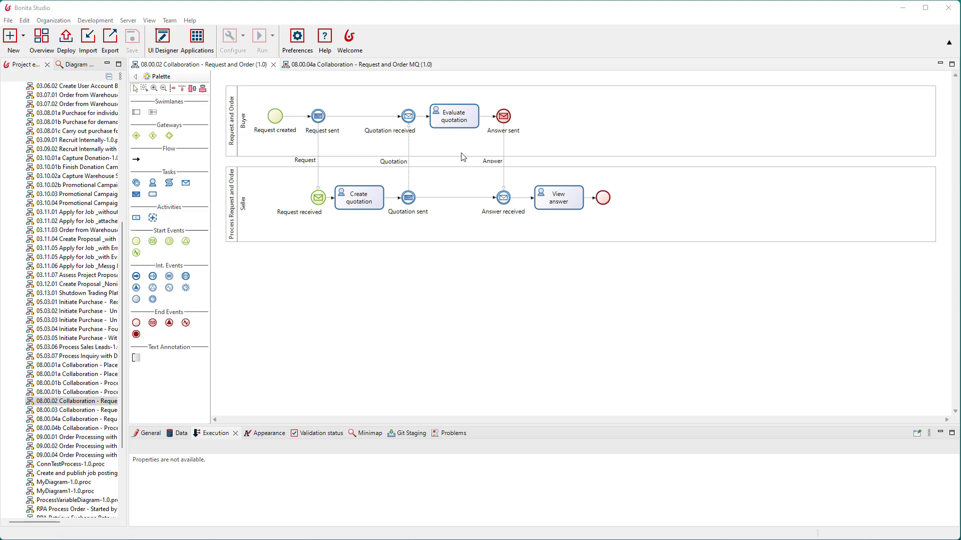
pyautogui.moveTo(461, 151)
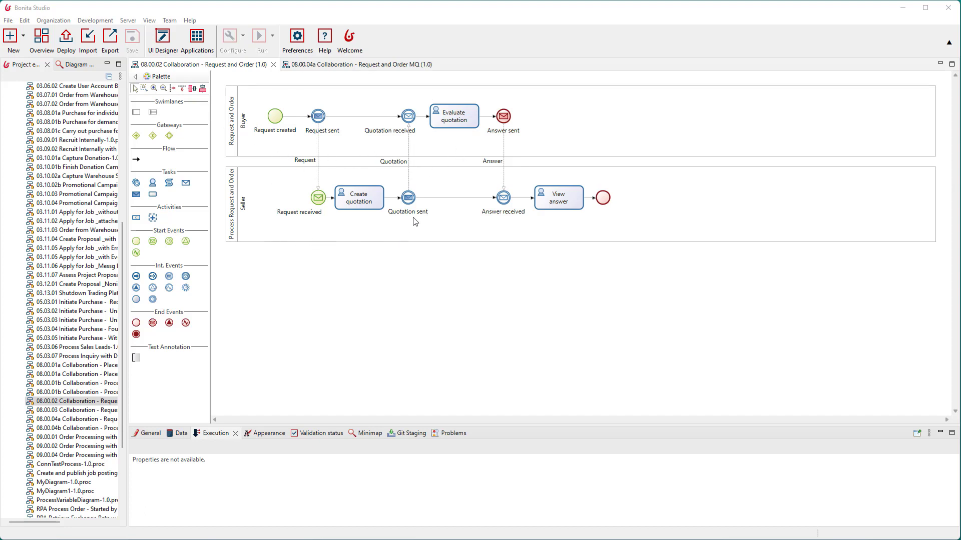
pyautogui.moveTo(291, 188)
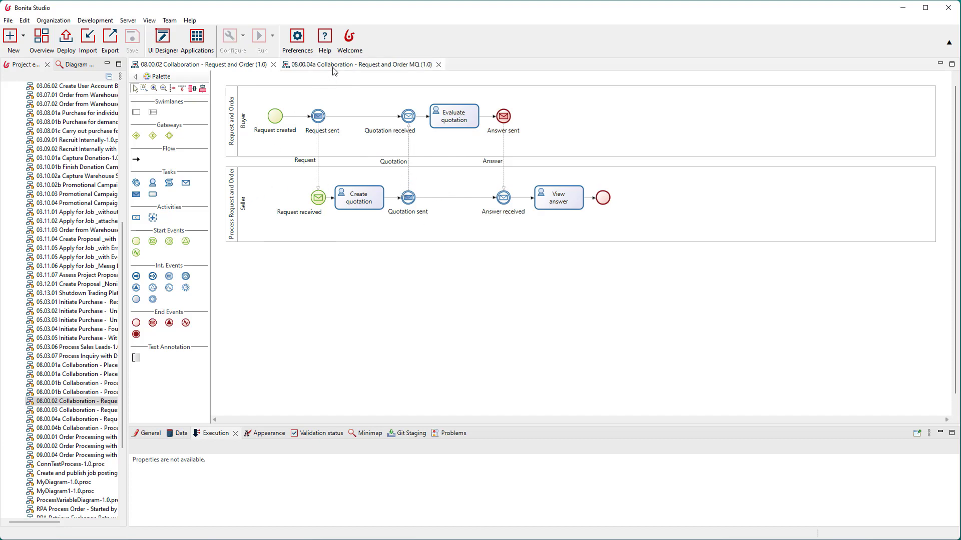
# - Select the 'Forward request to MQ' task in the MQ diagram and bring up its connector settings
pyautogui.click(358, 64)
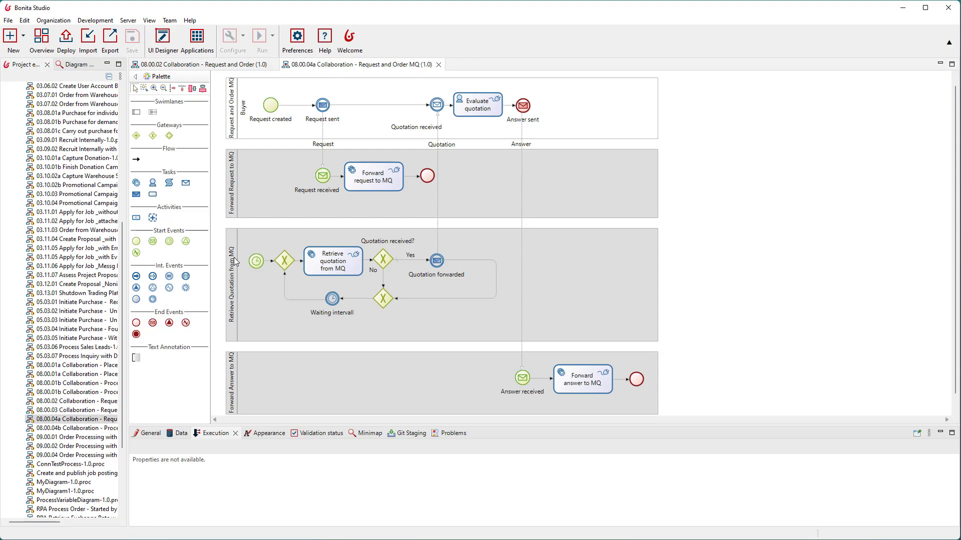
pyautogui.moveTo(222, 238)
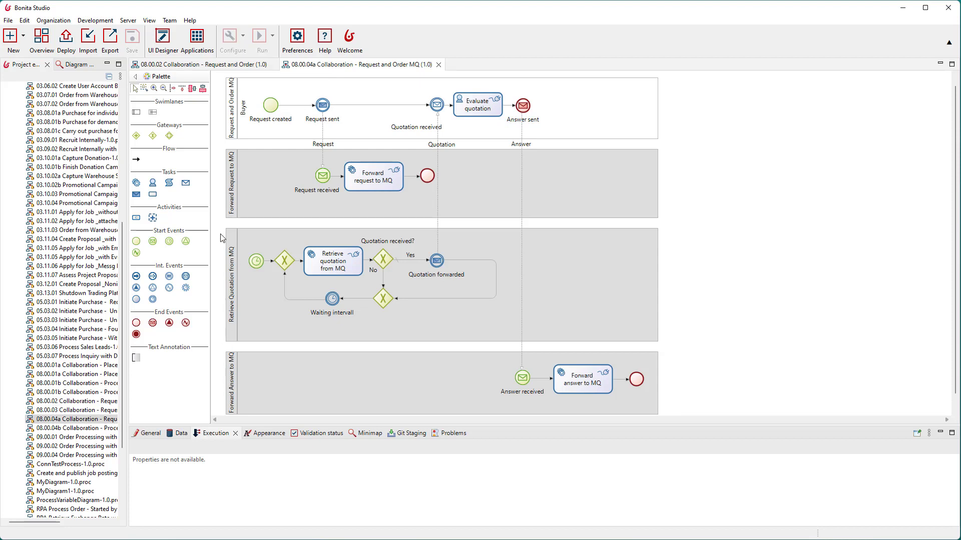
pyautogui.moveTo(347, 177)
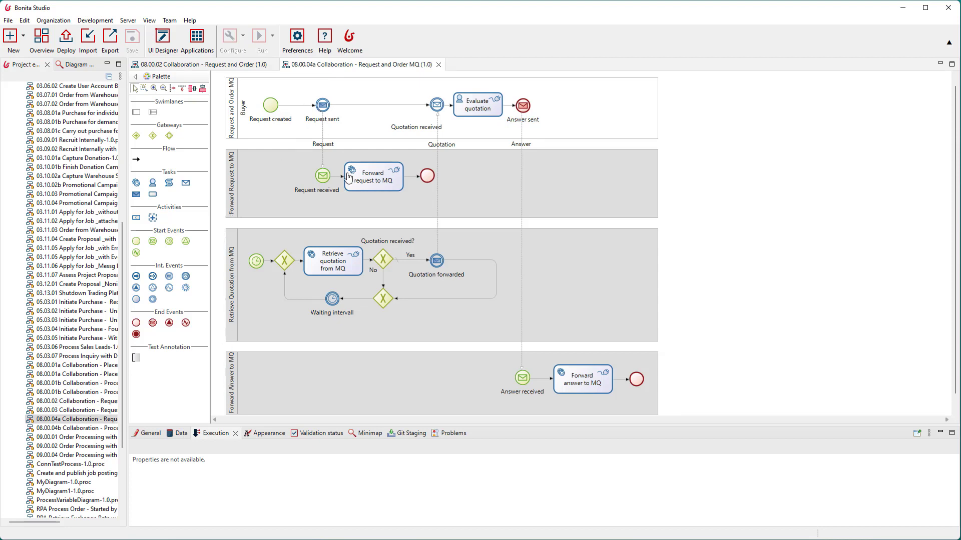
pyautogui.click(372, 176)
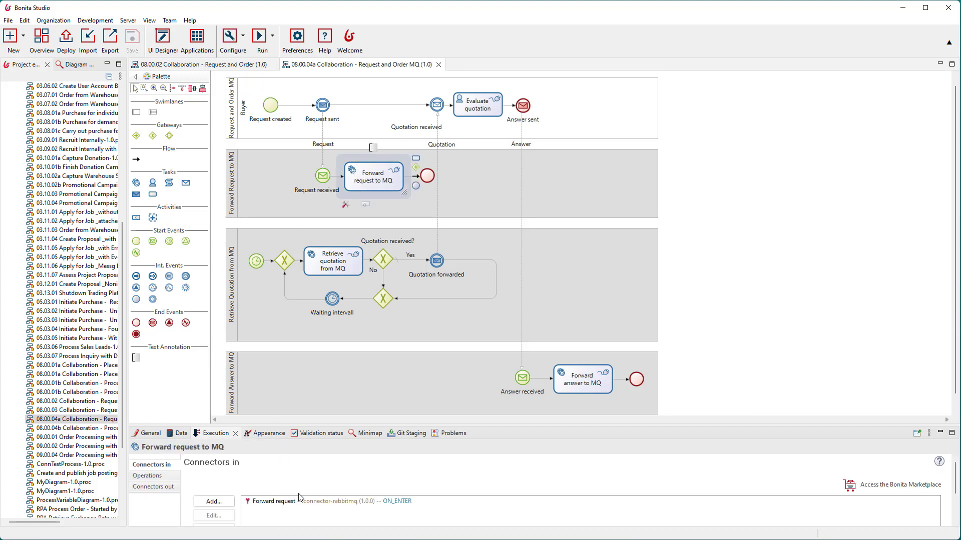
pyautogui.click(276, 501)
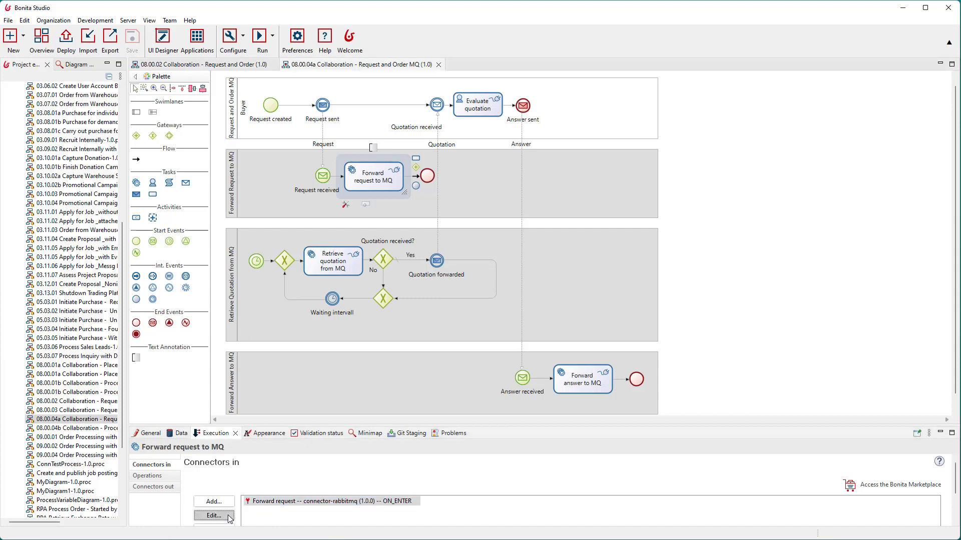
pyautogui.click(213, 516)
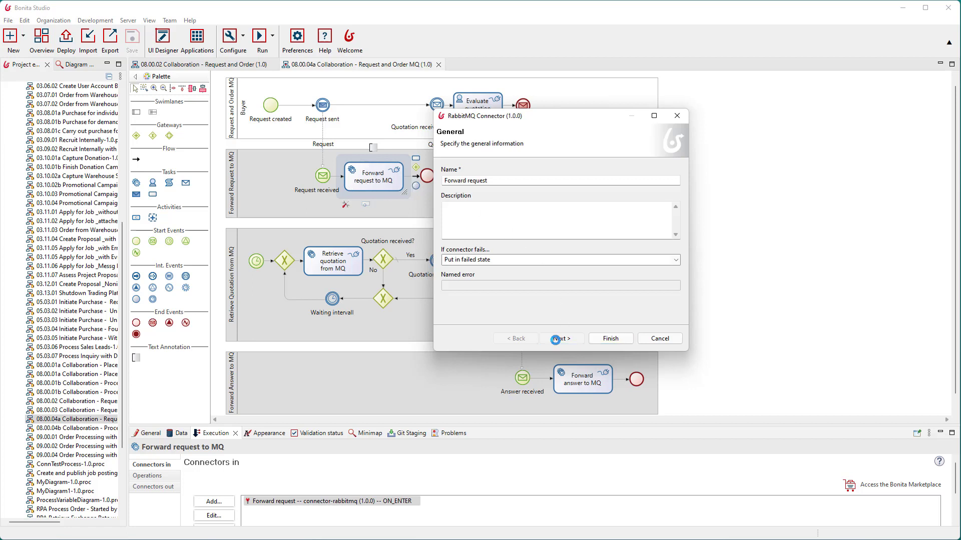
# - Review the connector's 'requests' queue and uuid-item-quantity message expression, then cancel without changes
pyautogui.click(561, 339)
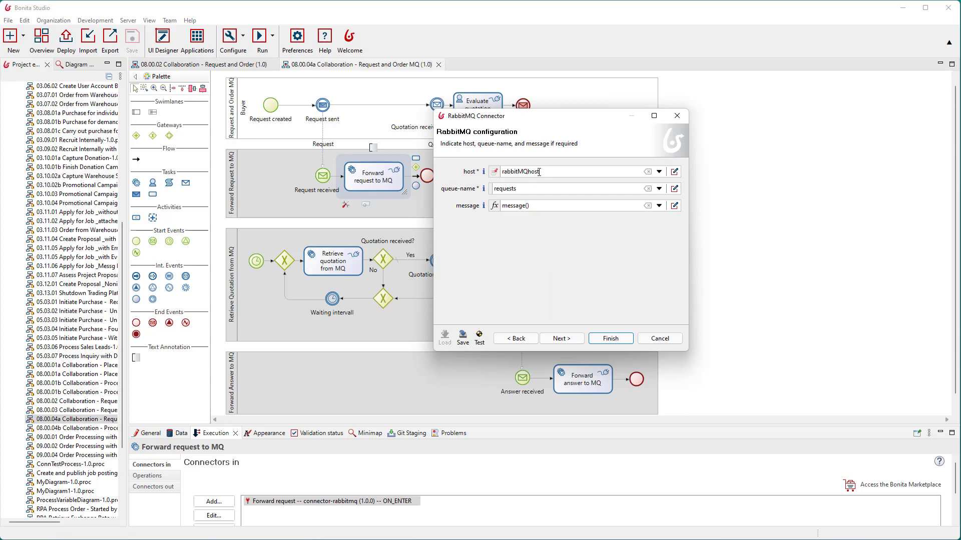
pyautogui.click(530, 188)
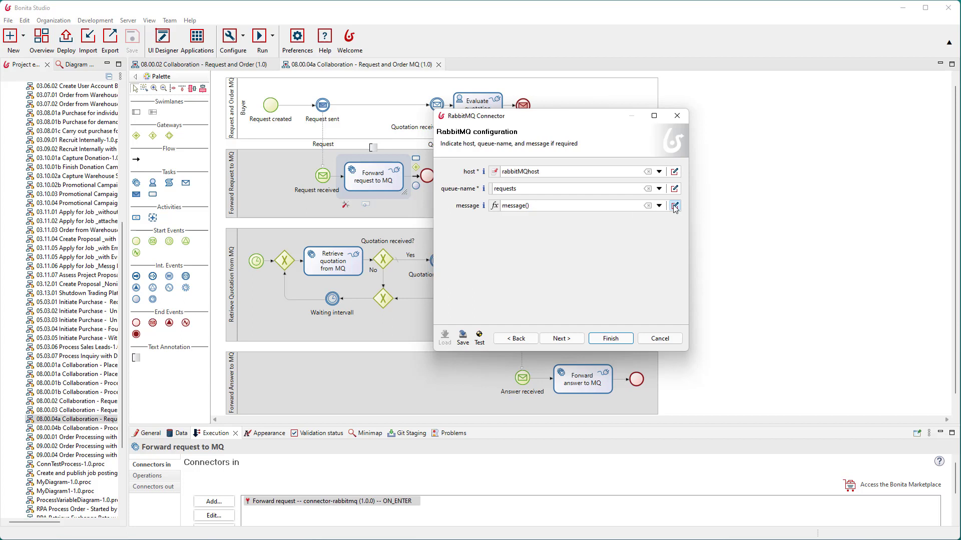
pyautogui.click(673, 205)
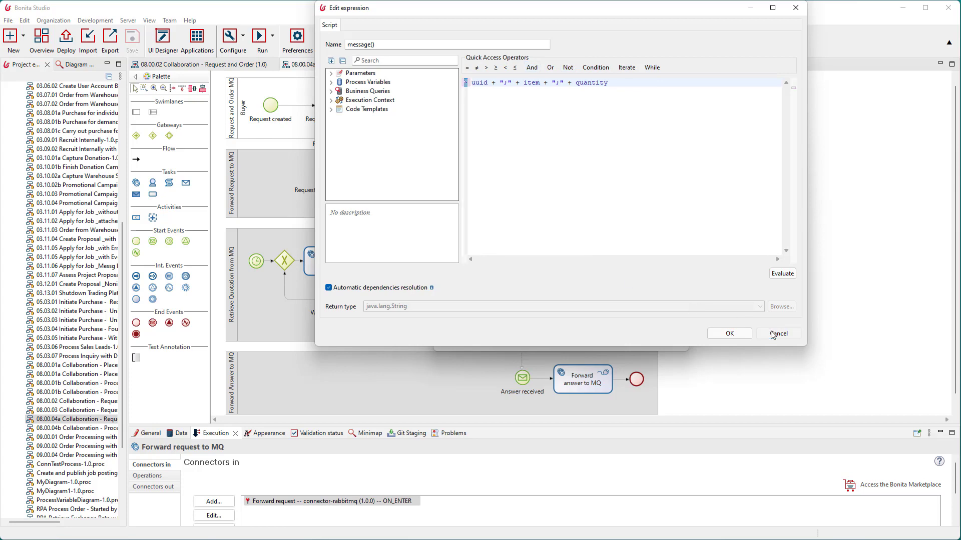
pyautogui.click(776, 334)
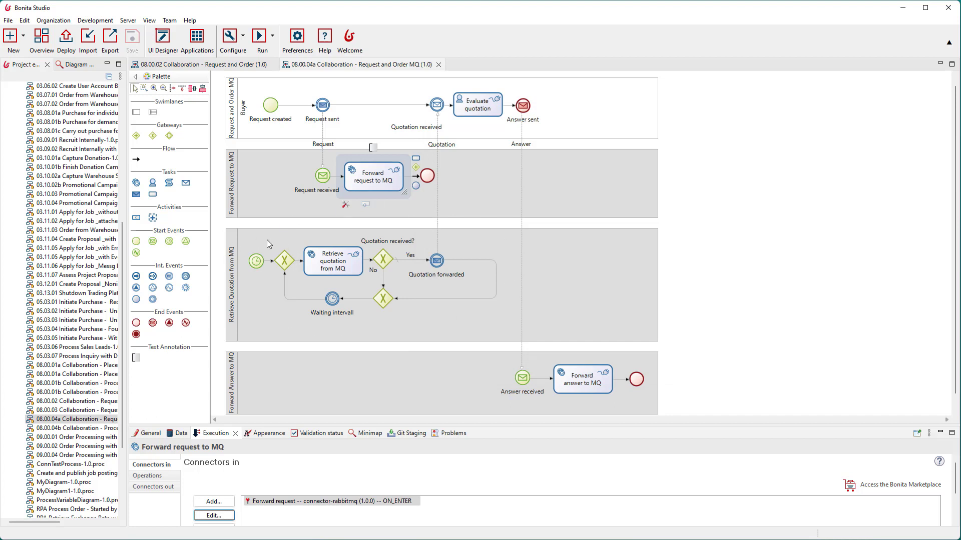
pyautogui.moveTo(302, 274)
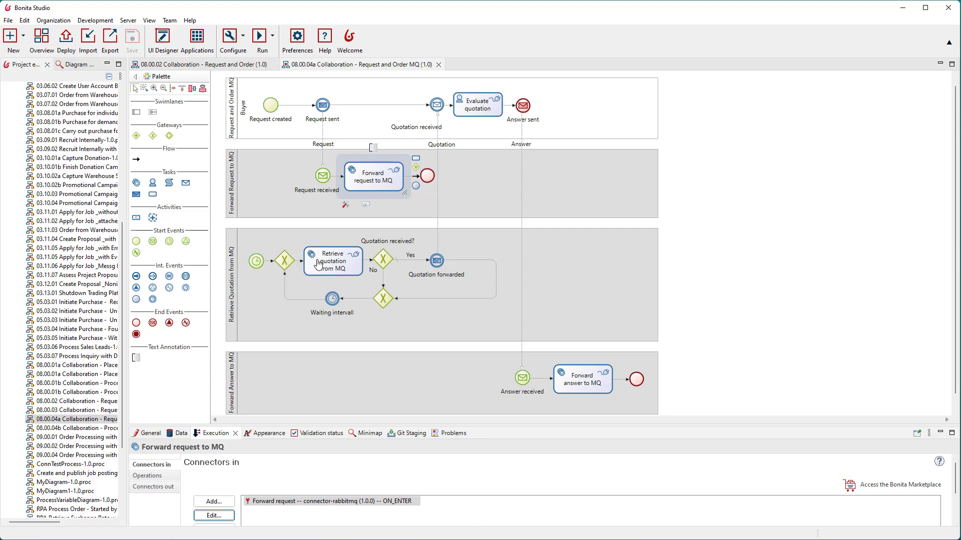
pyautogui.moveTo(313, 288)
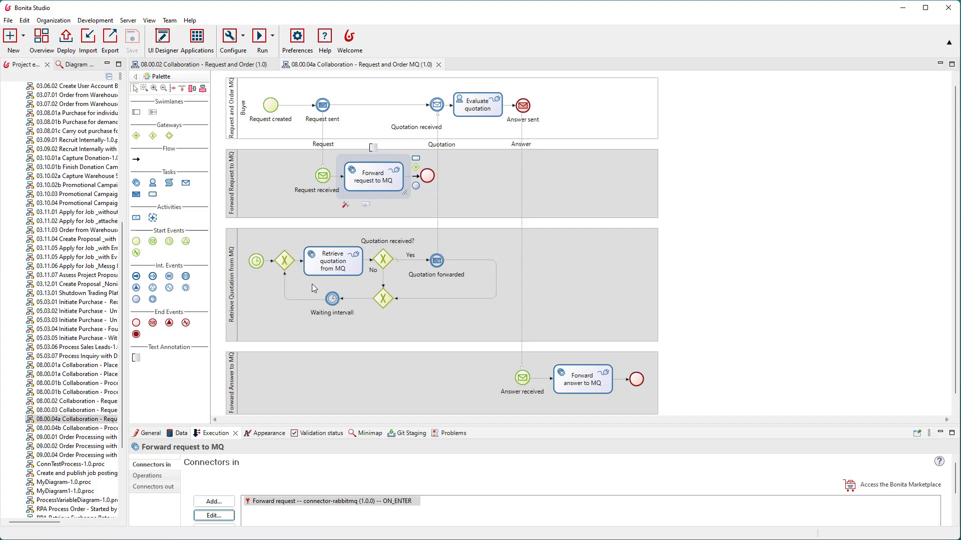
pyautogui.moveTo(357, 290)
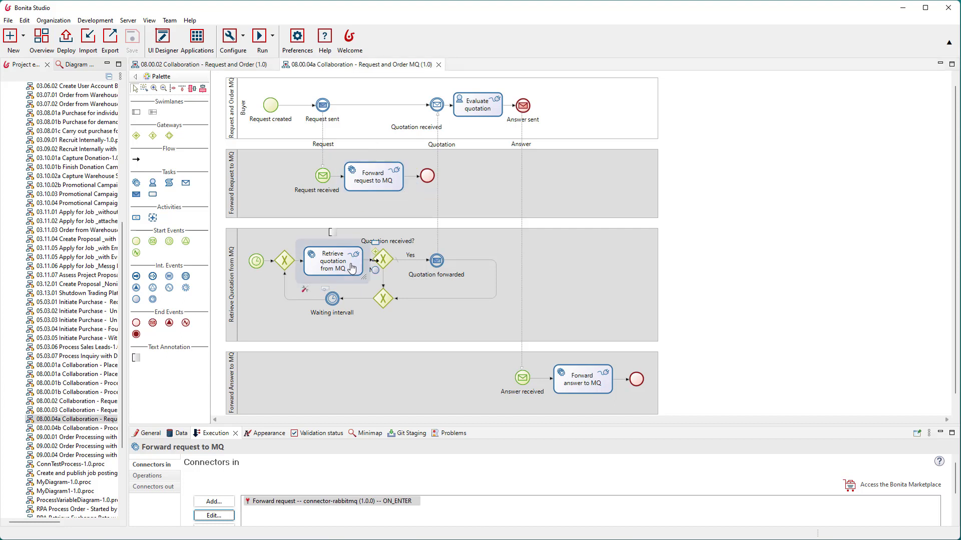
pyautogui.click(332, 261)
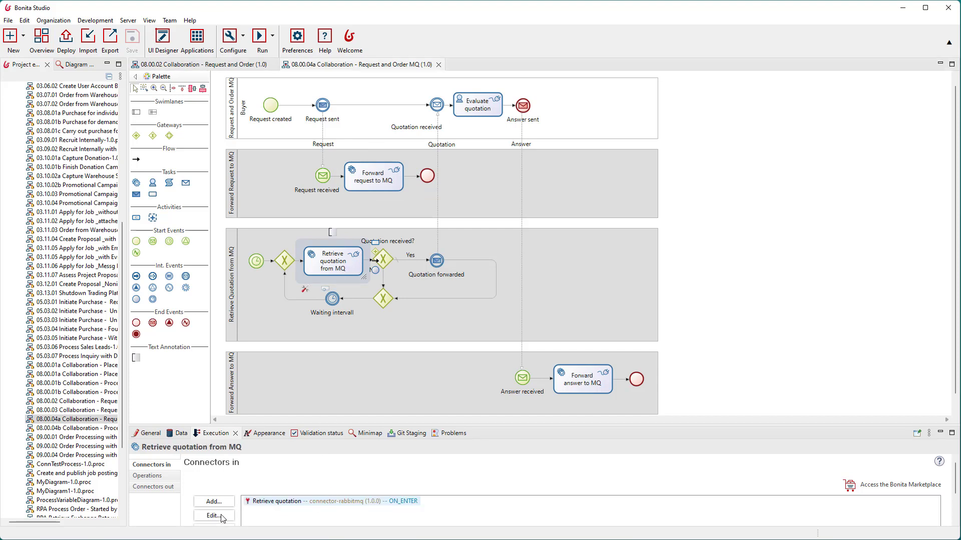
pyautogui.click(213, 515)
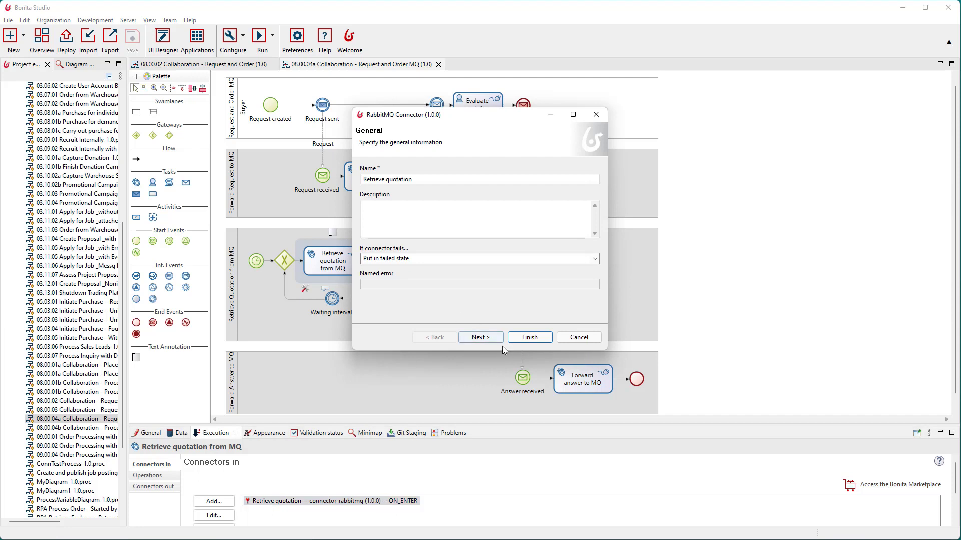
pyautogui.click(480, 337)
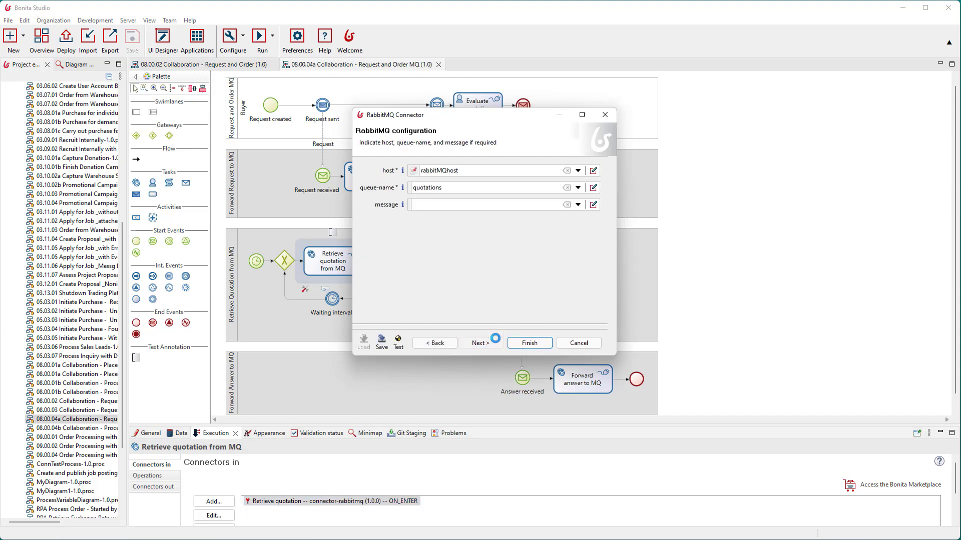
pyautogui.click(480, 342)
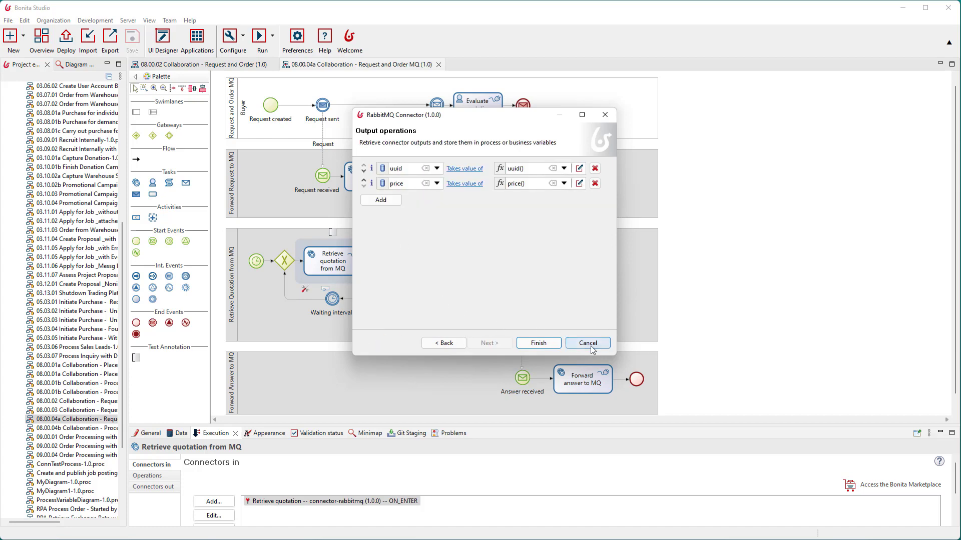
pyautogui.click(587, 342)
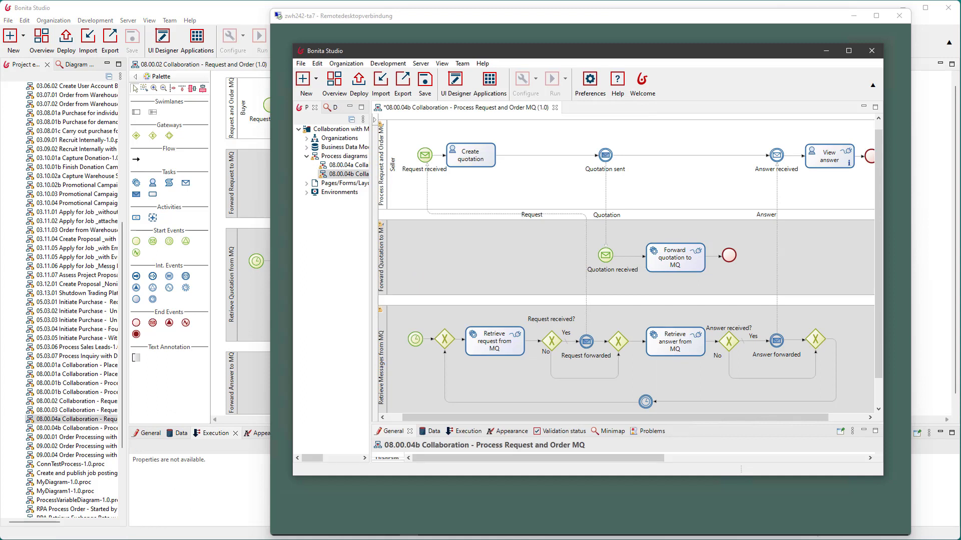
pyautogui.moveTo(282, 309)
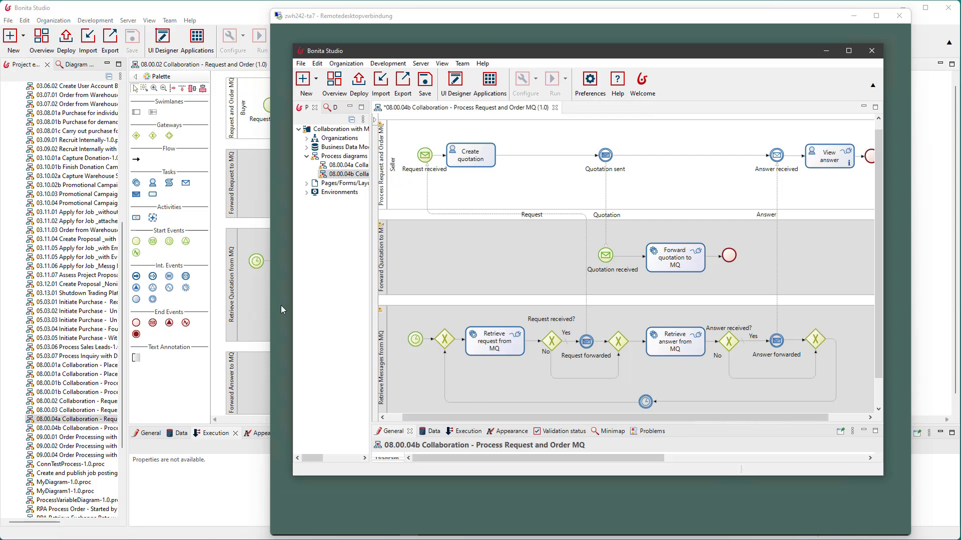
pyautogui.moveTo(330, 41)
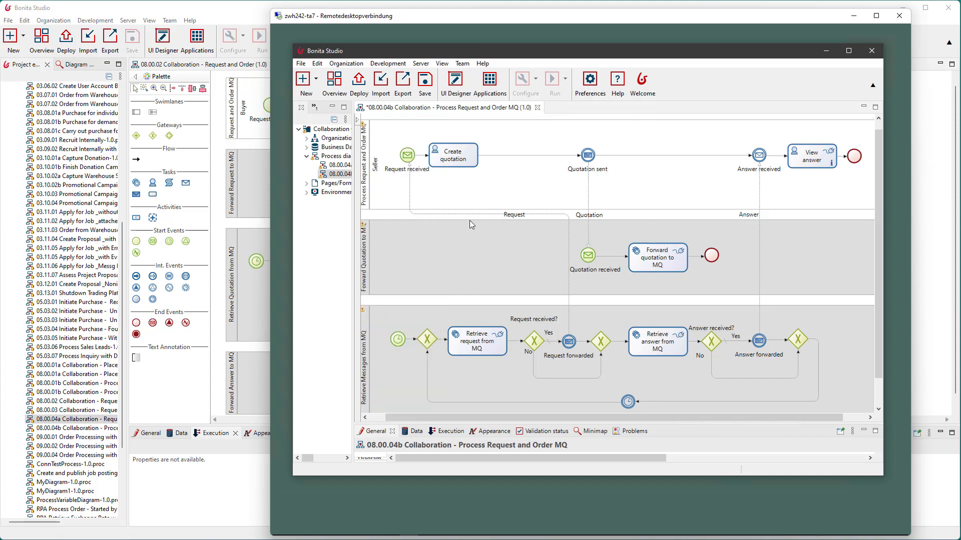
pyautogui.moveTo(367, 269)
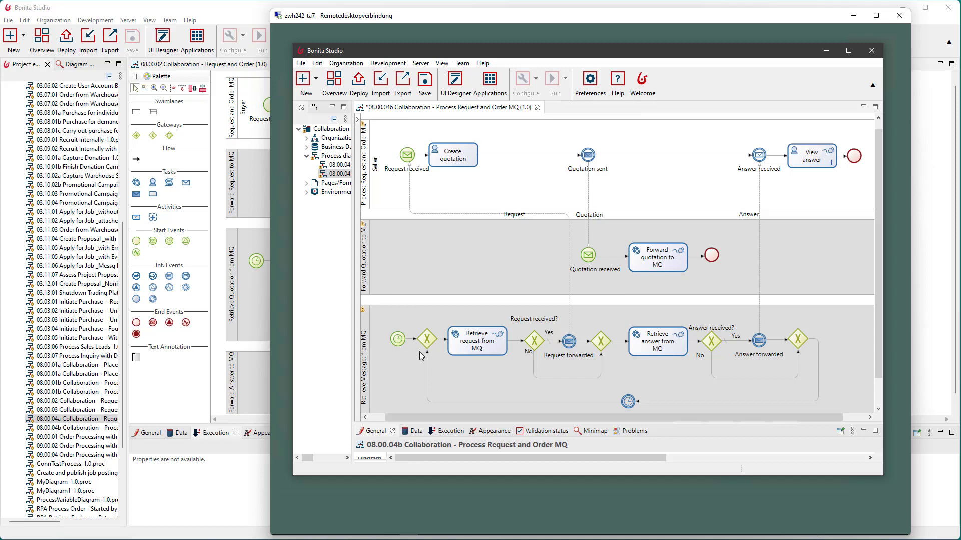
pyautogui.moveTo(493, 356)
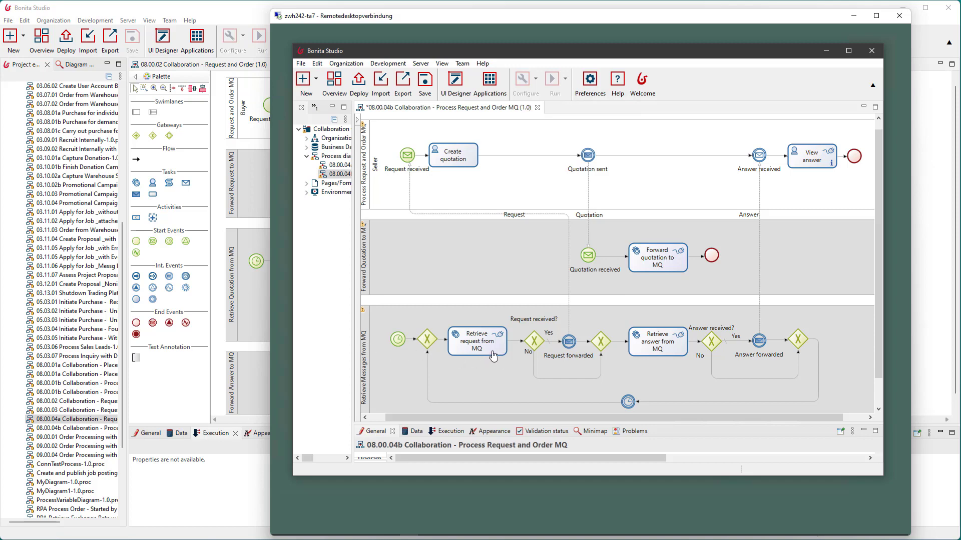
pyautogui.moveTo(665, 347)
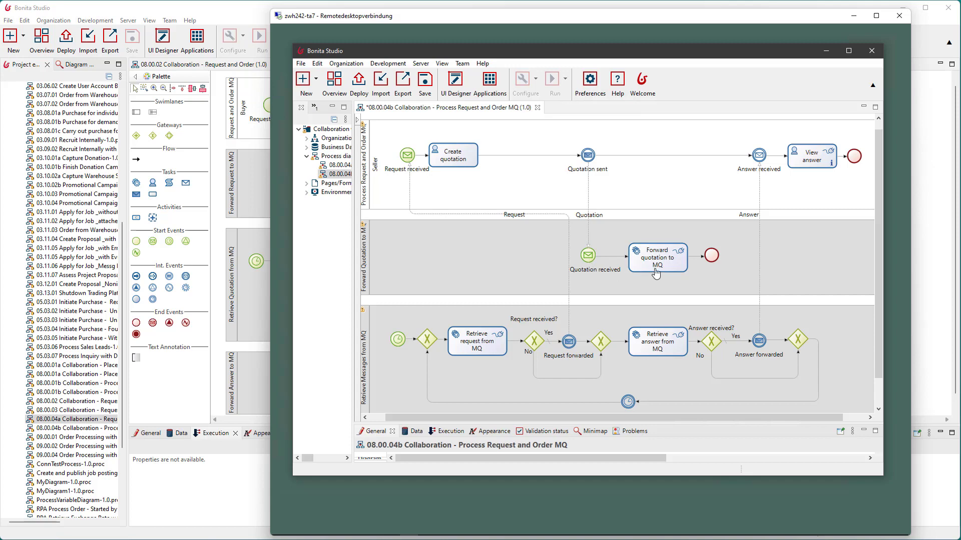
pyautogui.moveTo(667, 274)
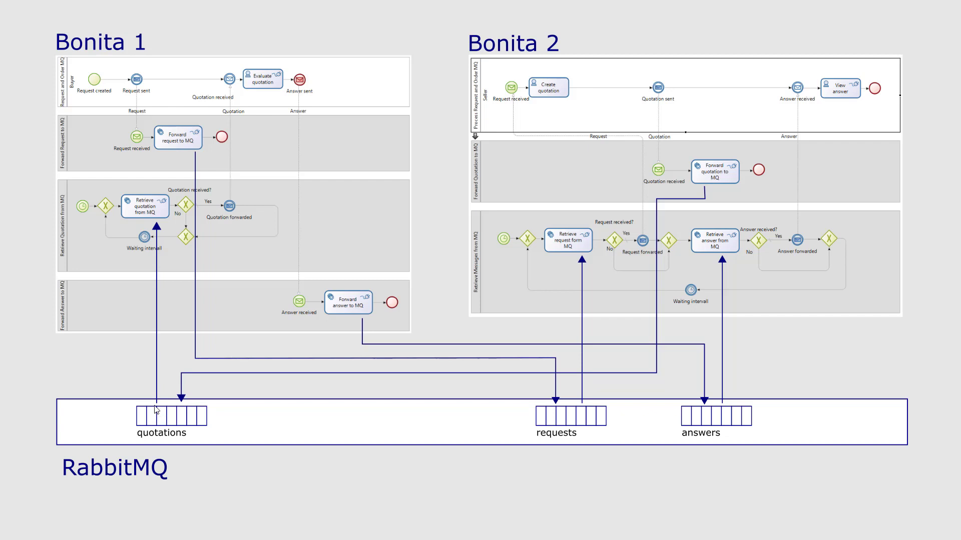
pyautogui.moveTo(239, 164)
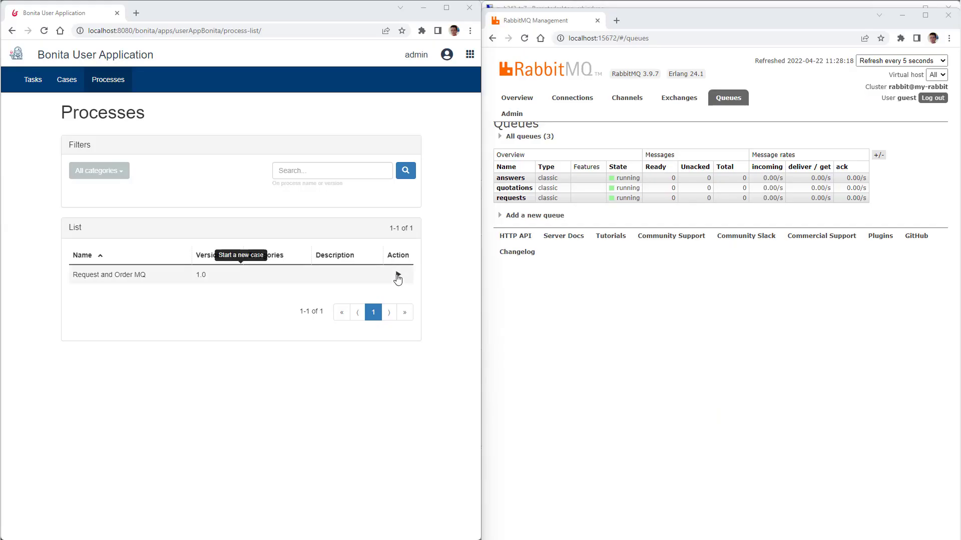
# - Start a new Request and Order MQ case with item 'Loudspeakers' and a quantity
pyautogui.click(397, 278)
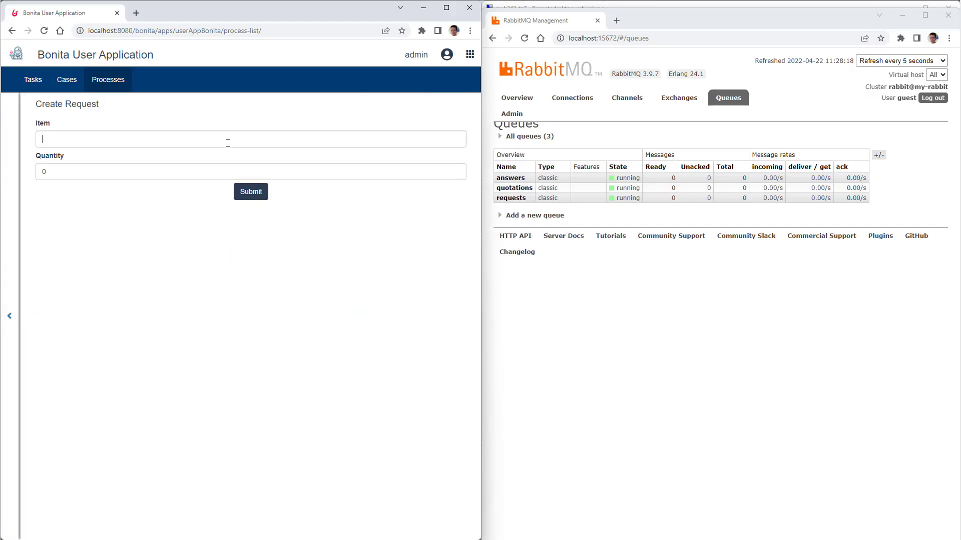
pyautogui.write('Loudspeakers')
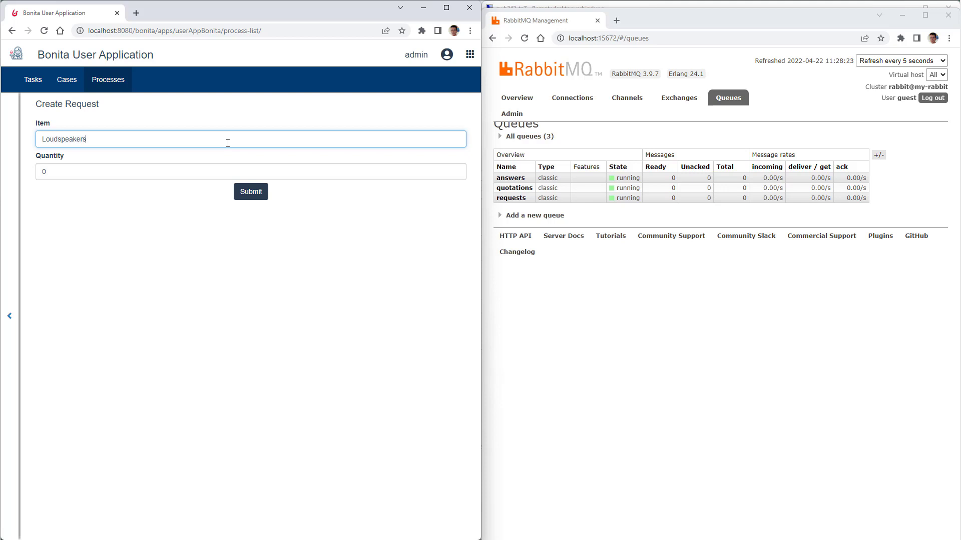
pyautogui.click(250, 192)
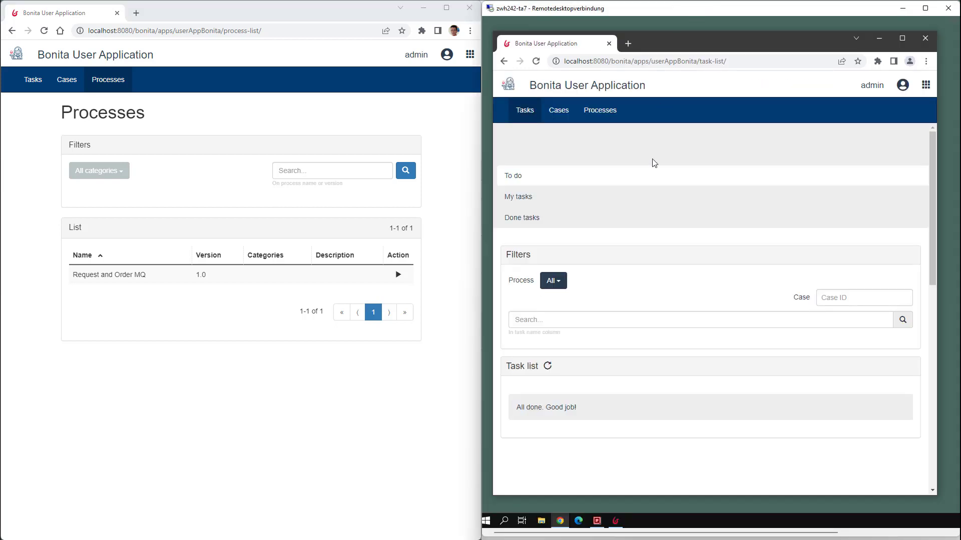
# - Refresh the seller's tasks and submit a Create quotation with price 100
pyautogui.click(548, 366)
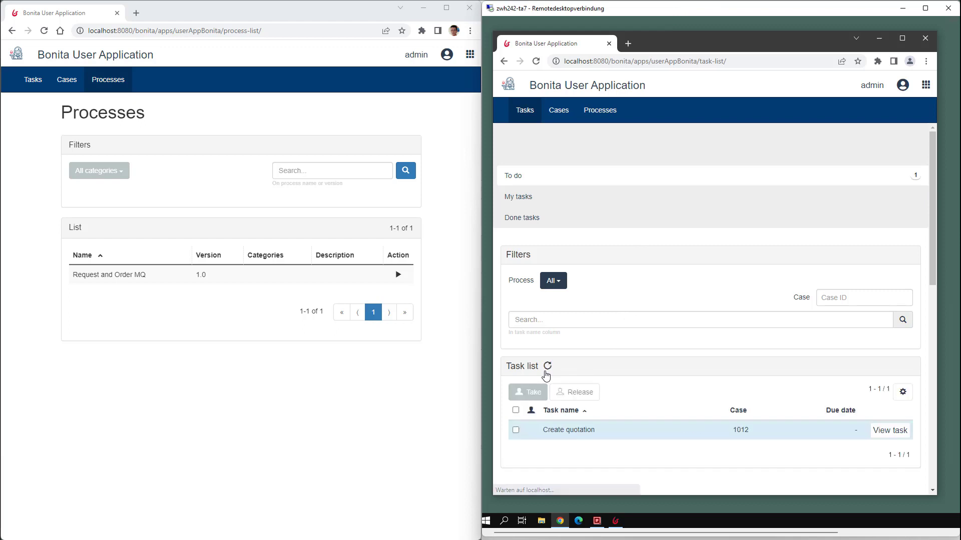
pyautogui.click(889, 430)
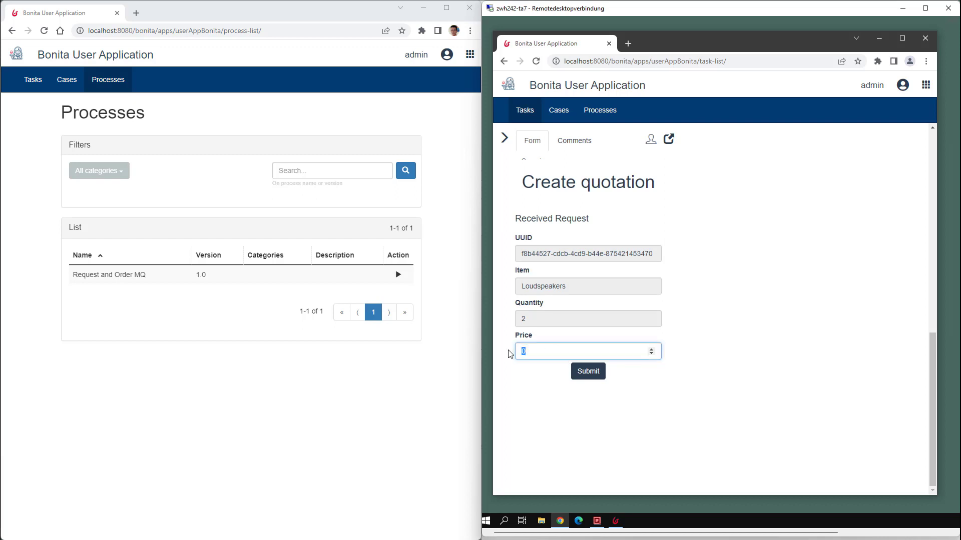
pyautogui.write('100')
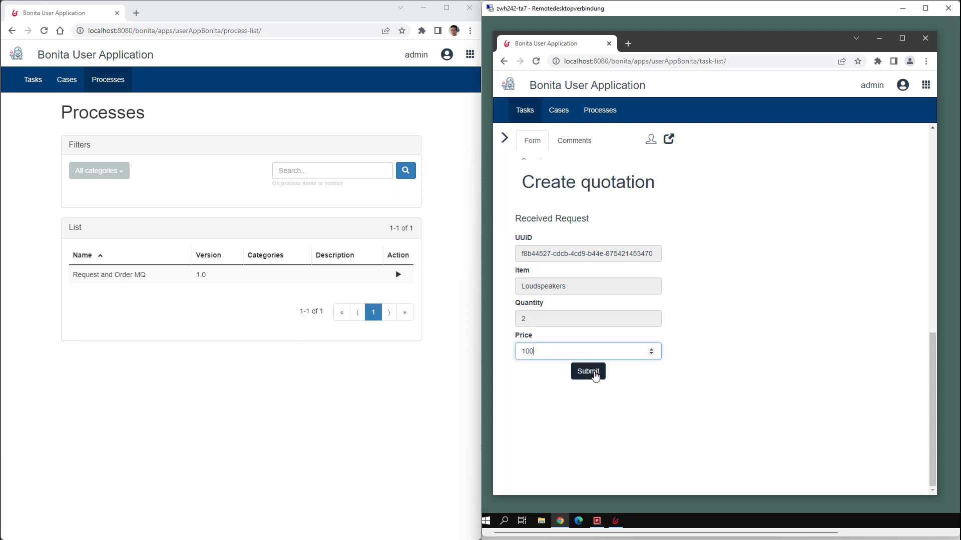
pyautogui.click(587, 371)
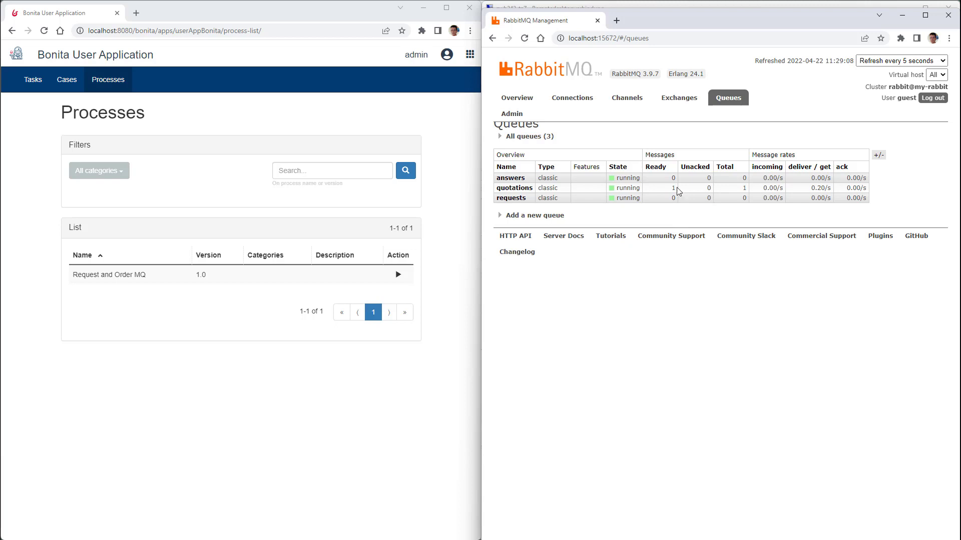
pyautogui.moveTo(663, 193)
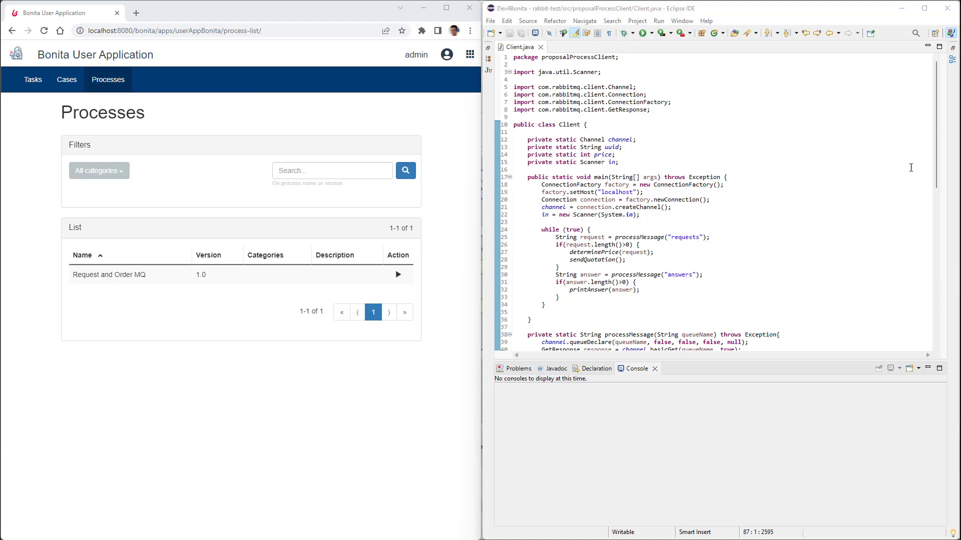
# - Run the Java client program from Eclipse
pyautogui.scroll(-3)
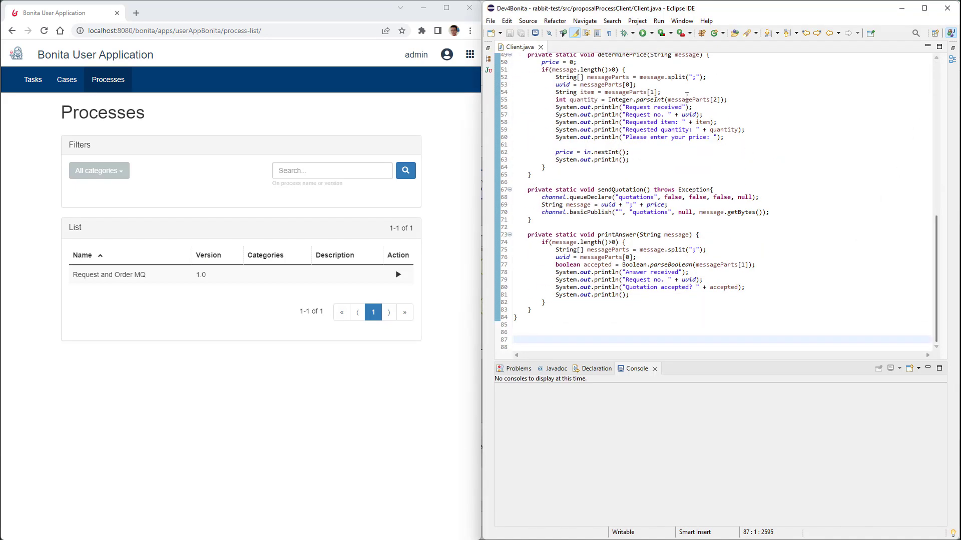
pyautogui.click(643, 33)
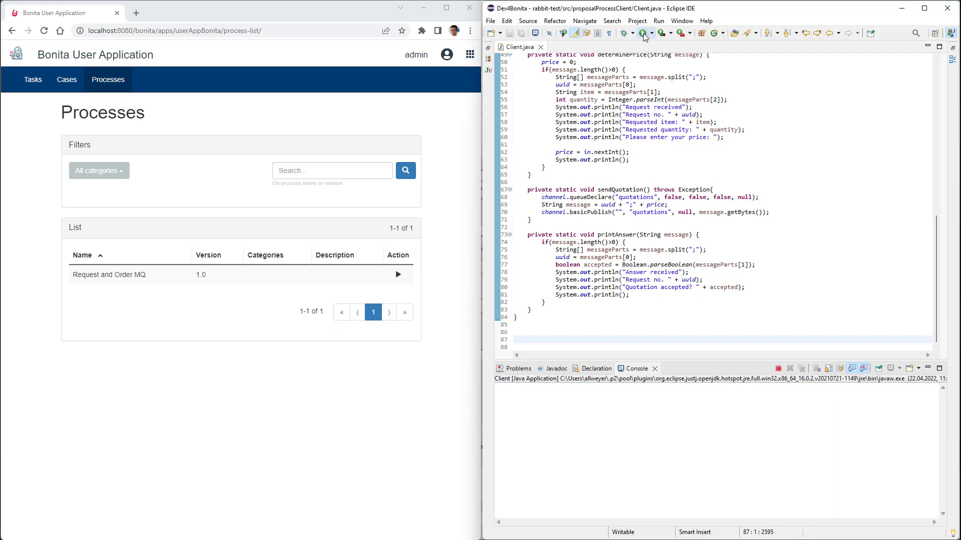
pyautogui.moveTo(398, 274)
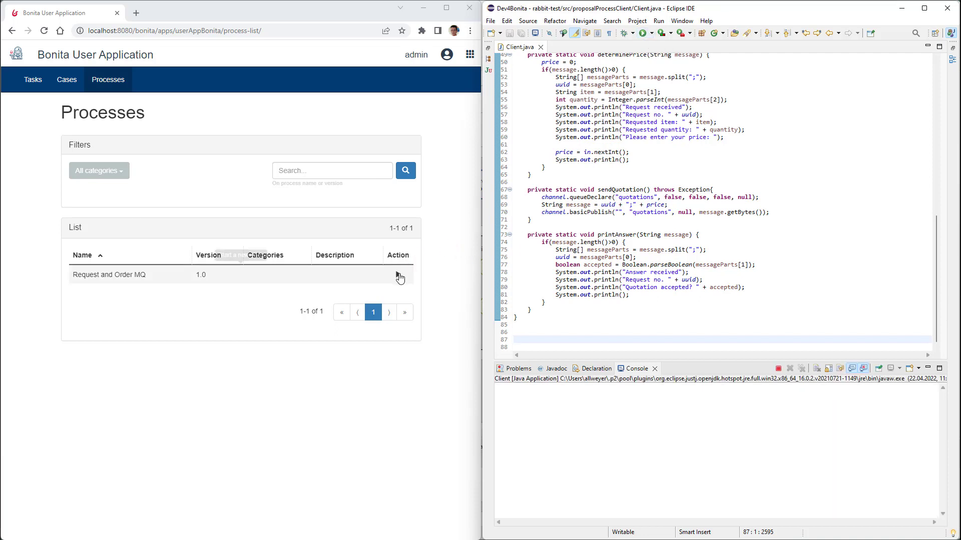
# - Start a new Request and Order MQ case requesting a Headset with quantity 1
pyautogui.click(399, 274)
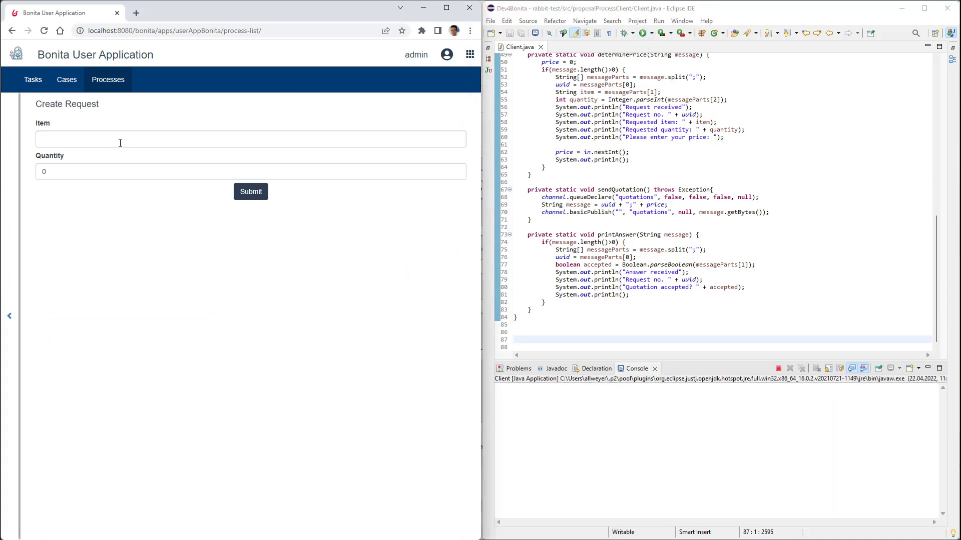
pyautogui.click(249, 139)
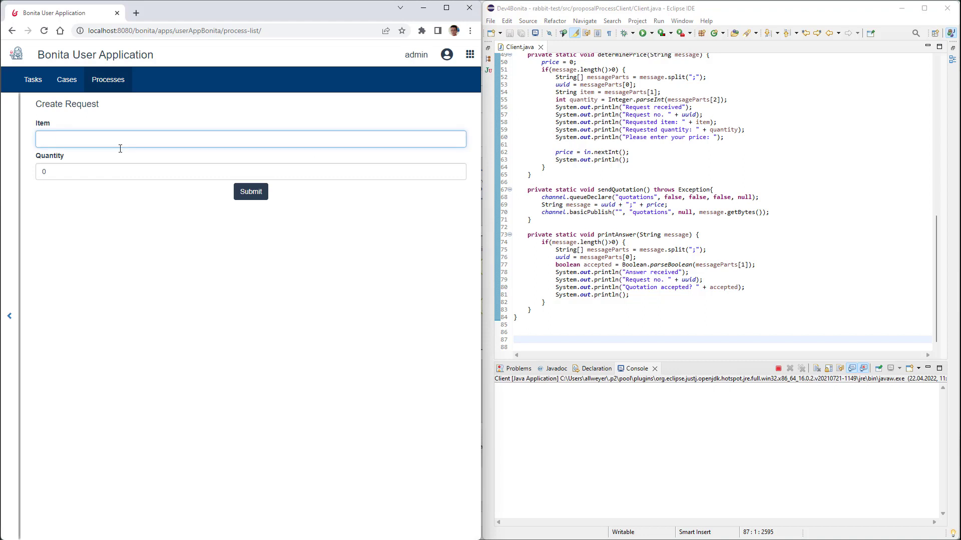
pyautogui.write('Headse')
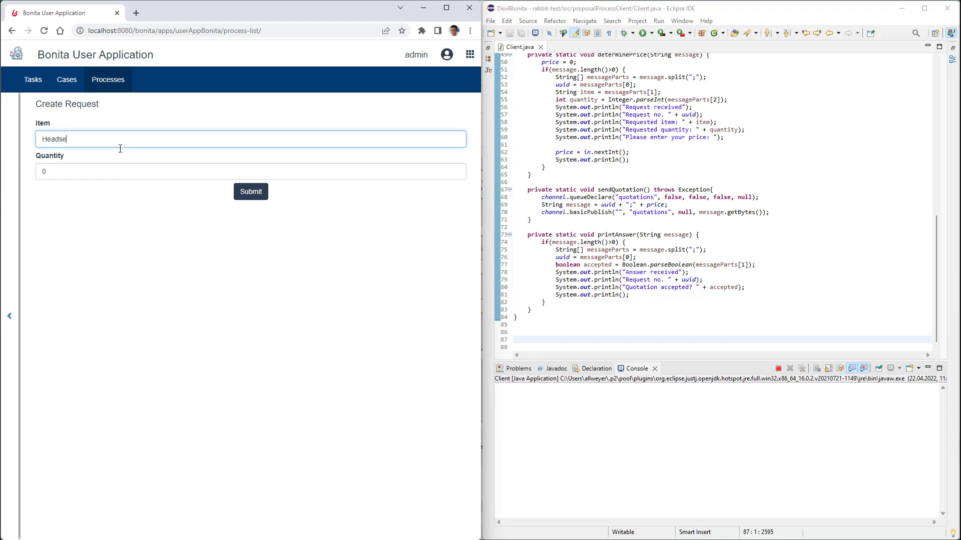
pyautogui.click(250, 171)
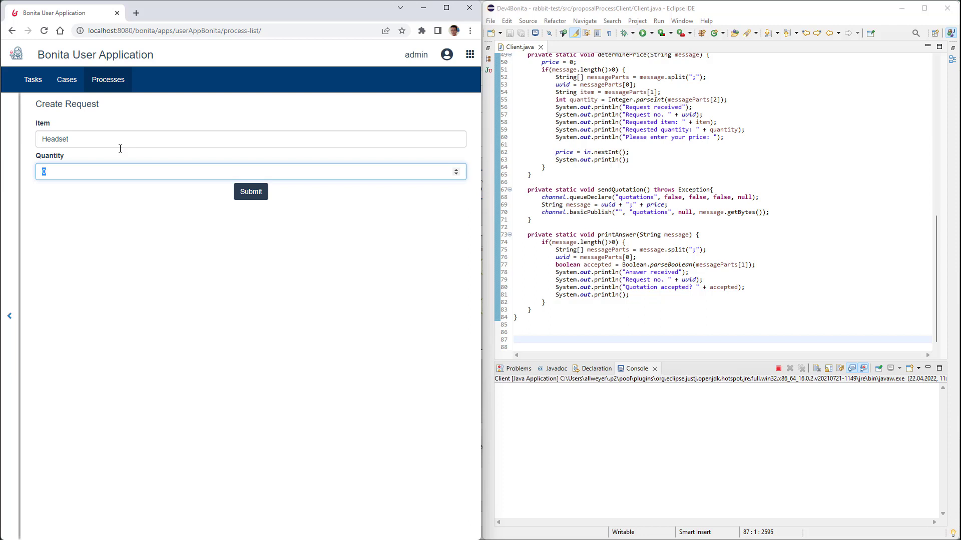
pyautogui.click(250, 192)
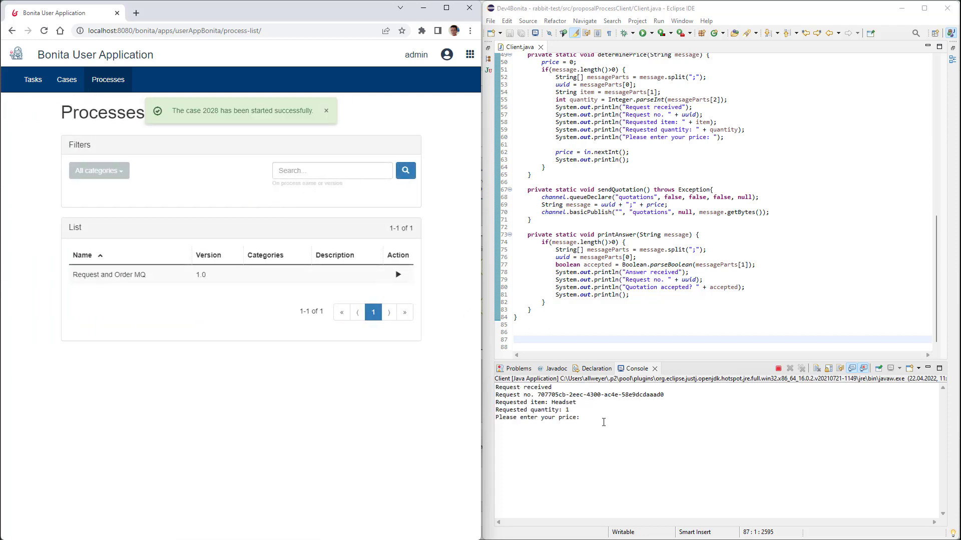
# - Enter price 60 for the Headset request in the client console
pyautogui.write('6')
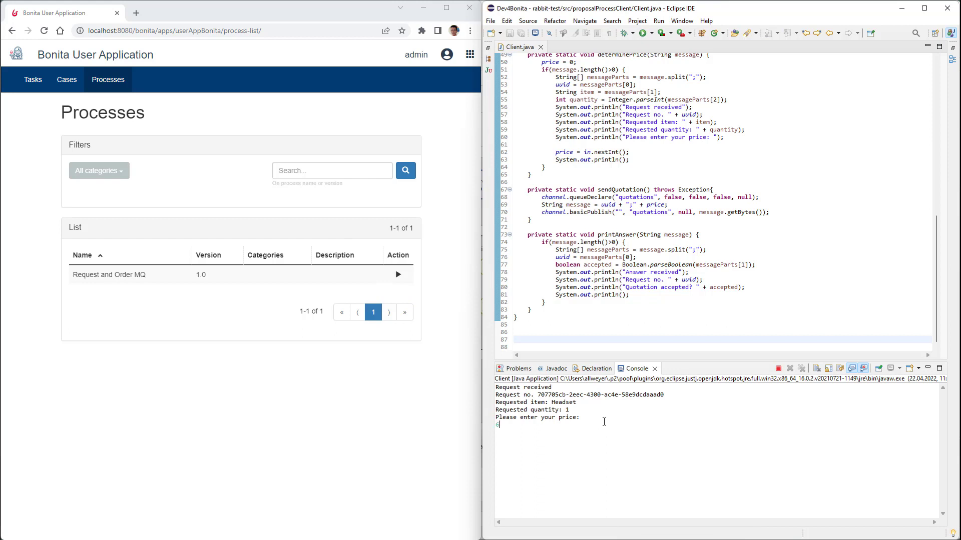
pyautogui.write('0')
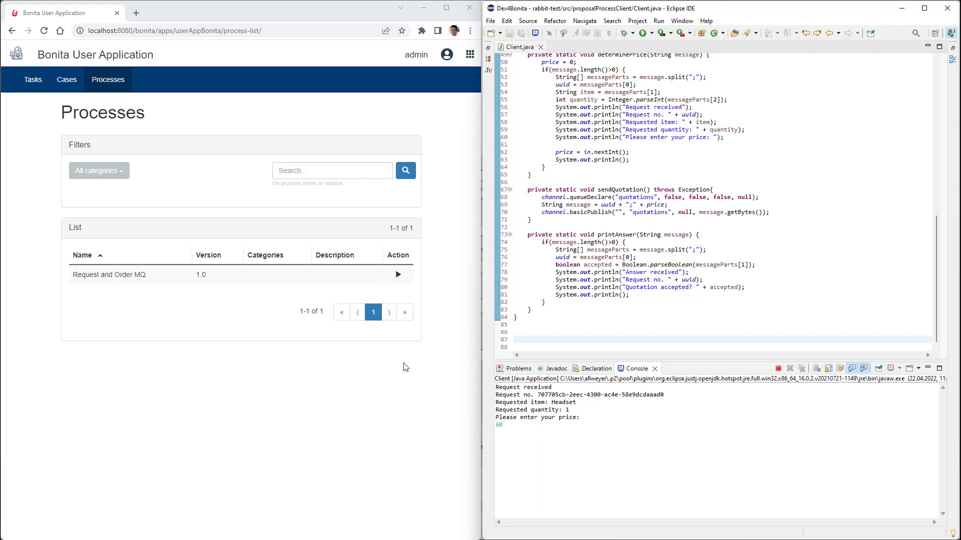
# - As buyer, evaluate the quotation with Accepted ticked and submit it
pyautogui.click(32, 80)
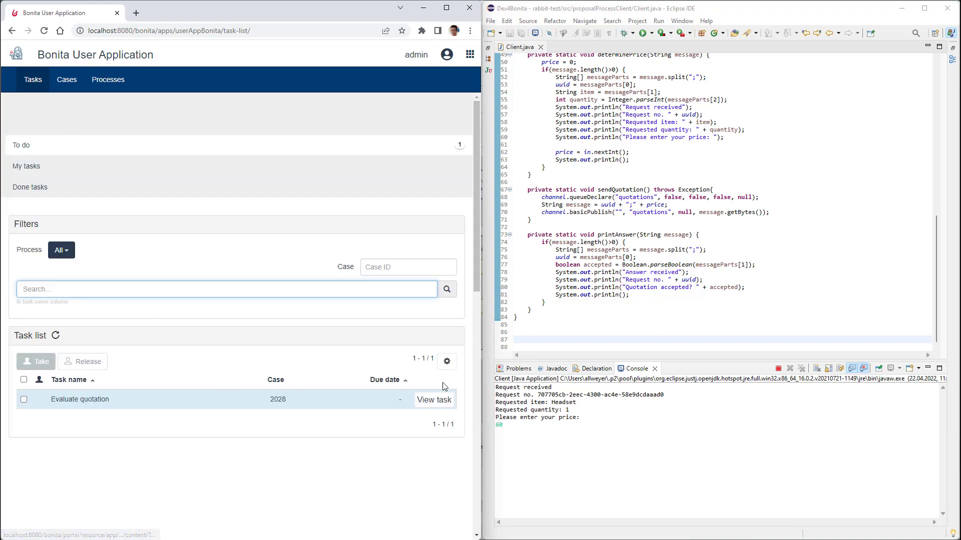
pyautogui.click(434, 400)
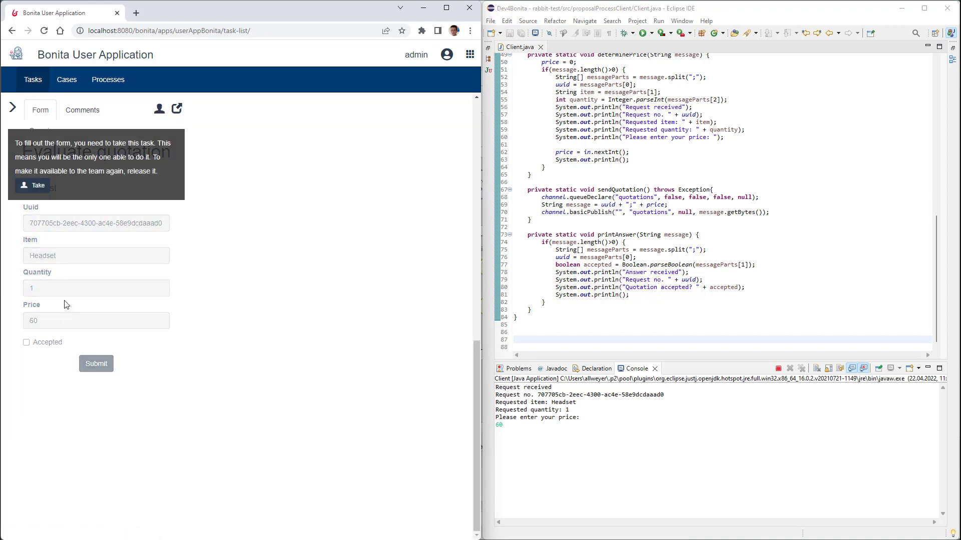
pyautogui.click(26, 342)
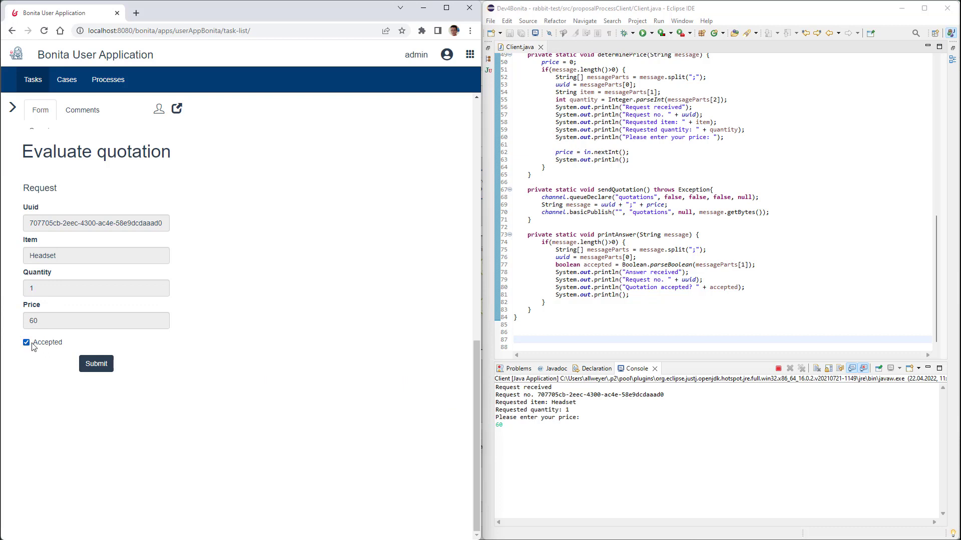
pyautogui.click(96, 363)
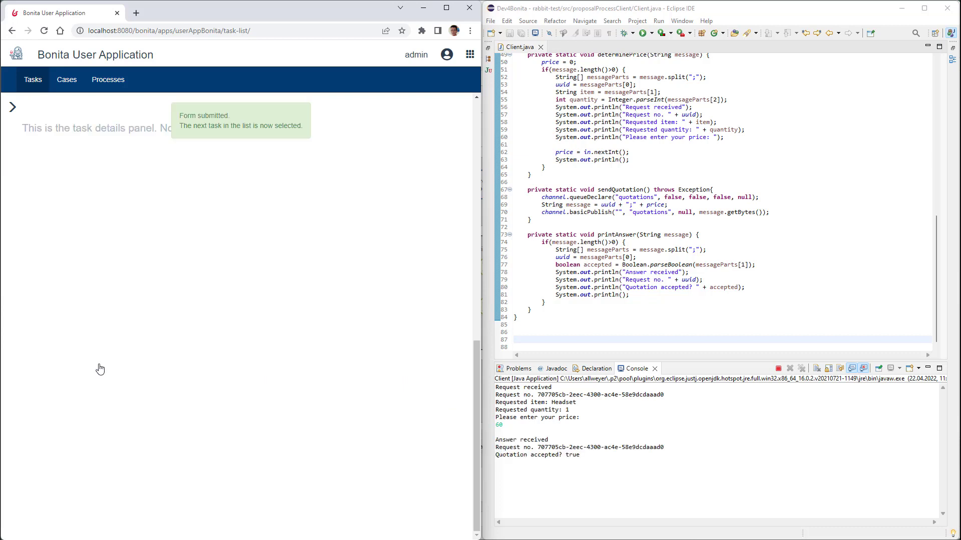